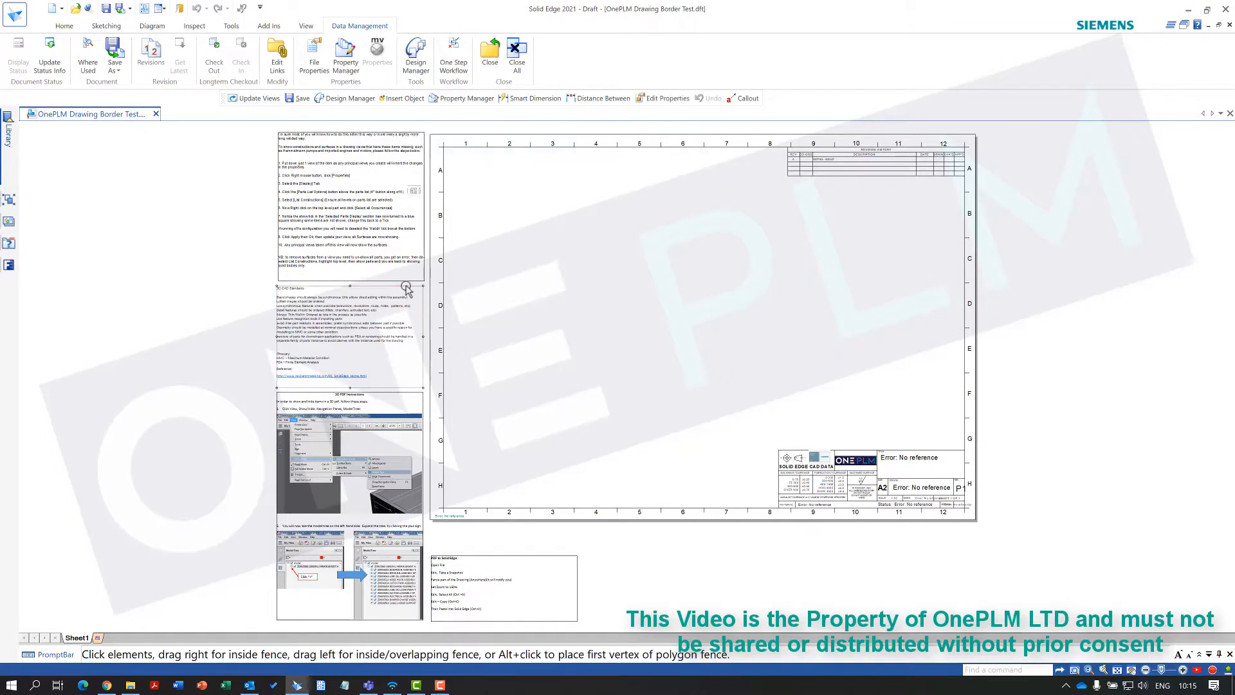
# Inspect the embedded documents' link options and the draft's list of linked source files
pyautogui.rightClick(406, 285)
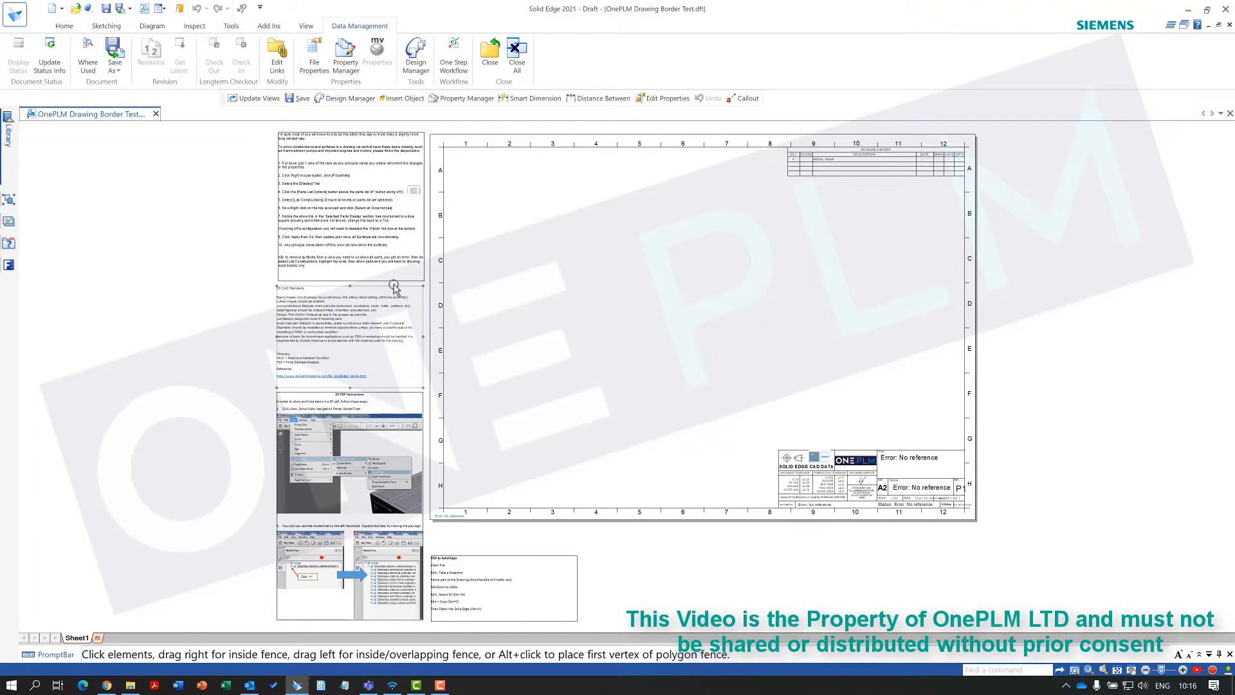
pyautogui.rightClick(383, 287)
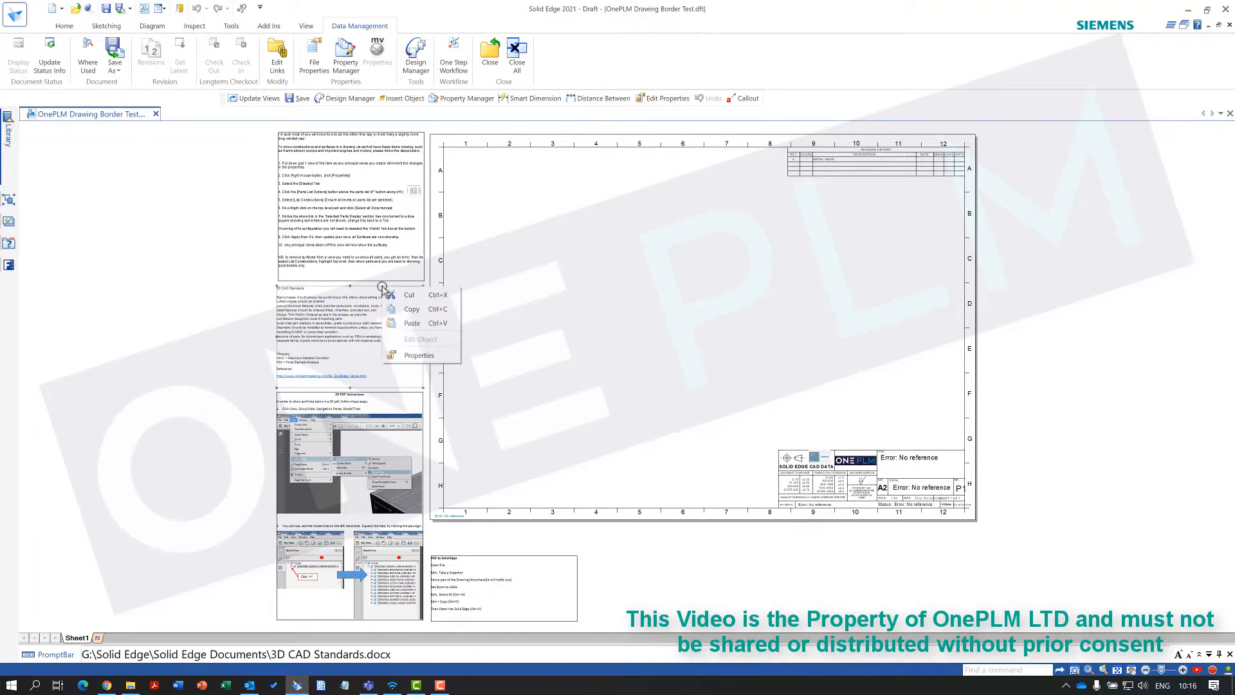
pyautogui.moveTo(419, 339)
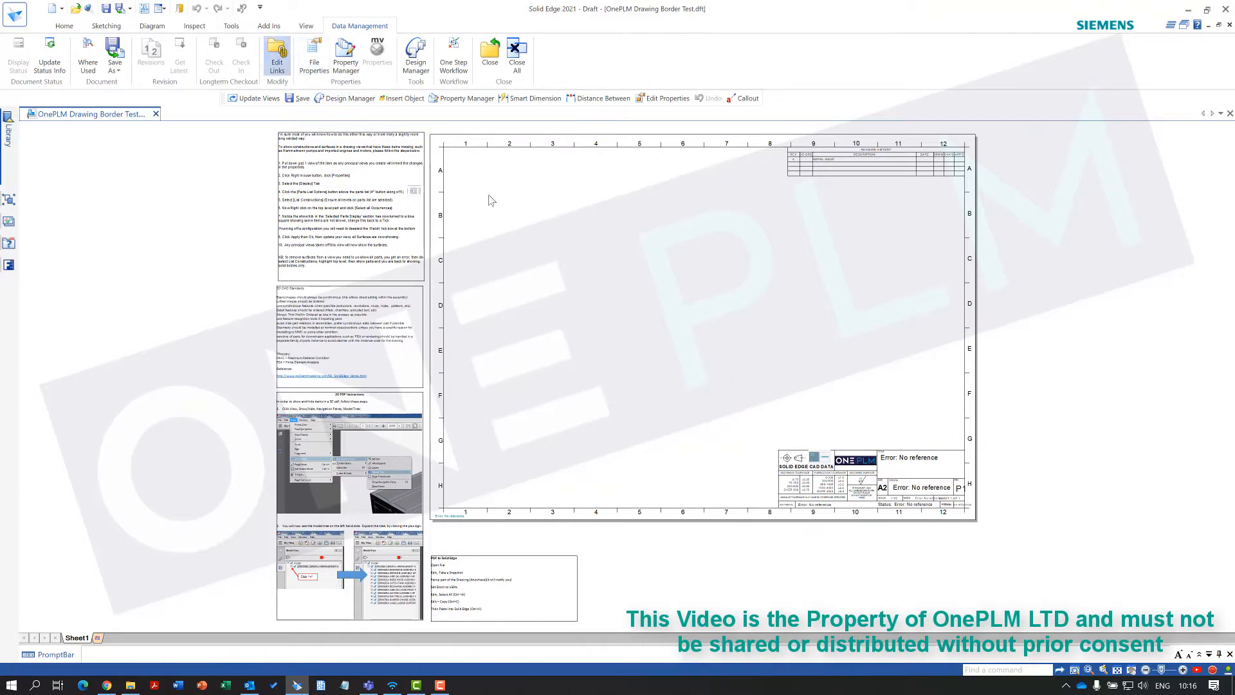
pyautogui.click(277, 55)
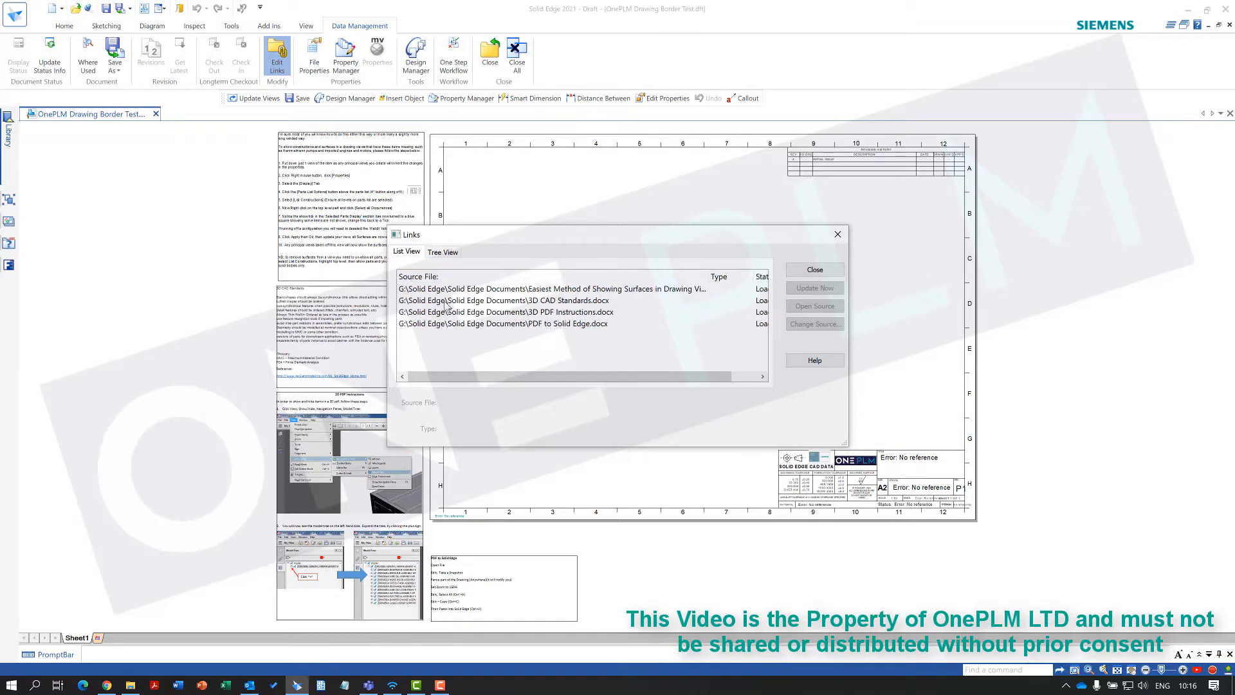
pyautogui.click(814, 269)
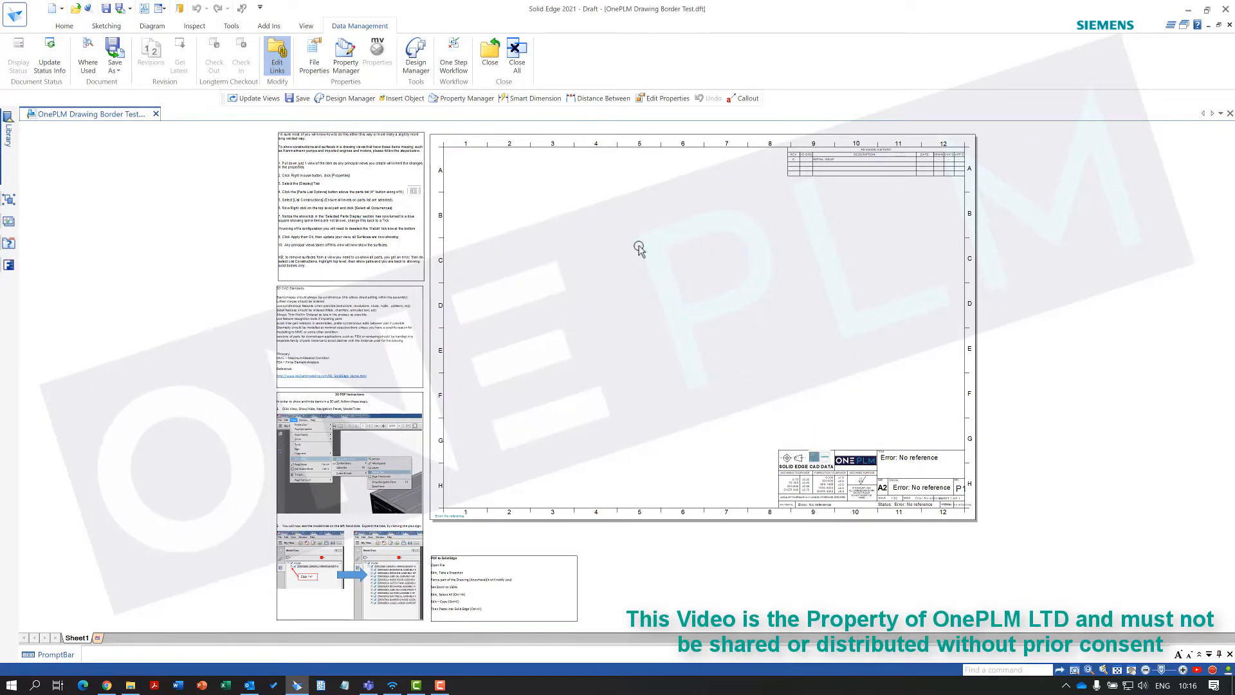
# Load OnePLM Drawing Border Test.dft in Design Manager and select the first missing linked document
pyautogui.click(401, 98)
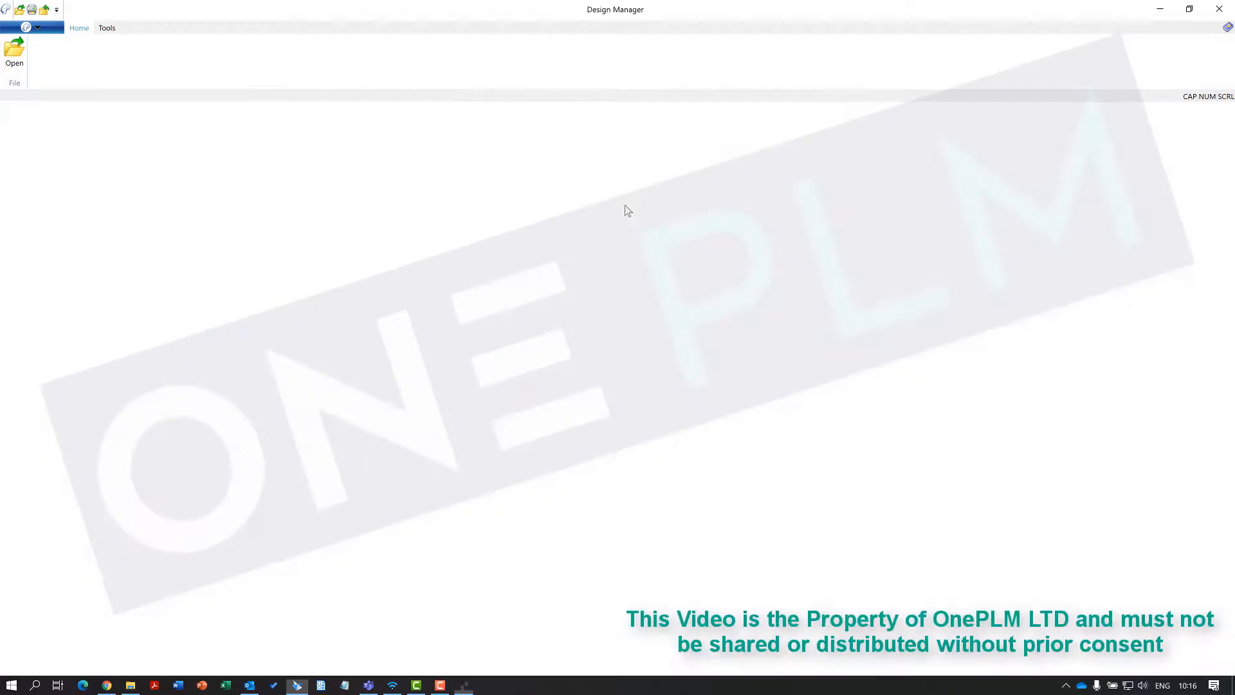
pyautogui.click(15, 55)
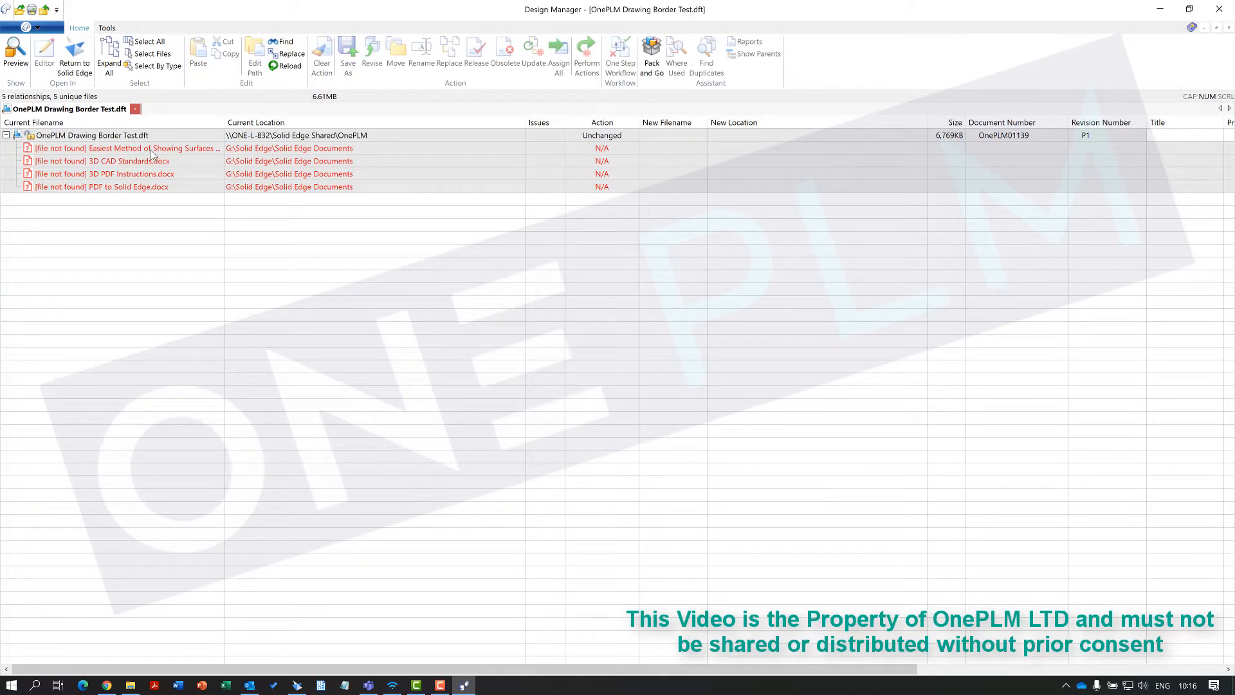
pyautogui.click(158, 148)
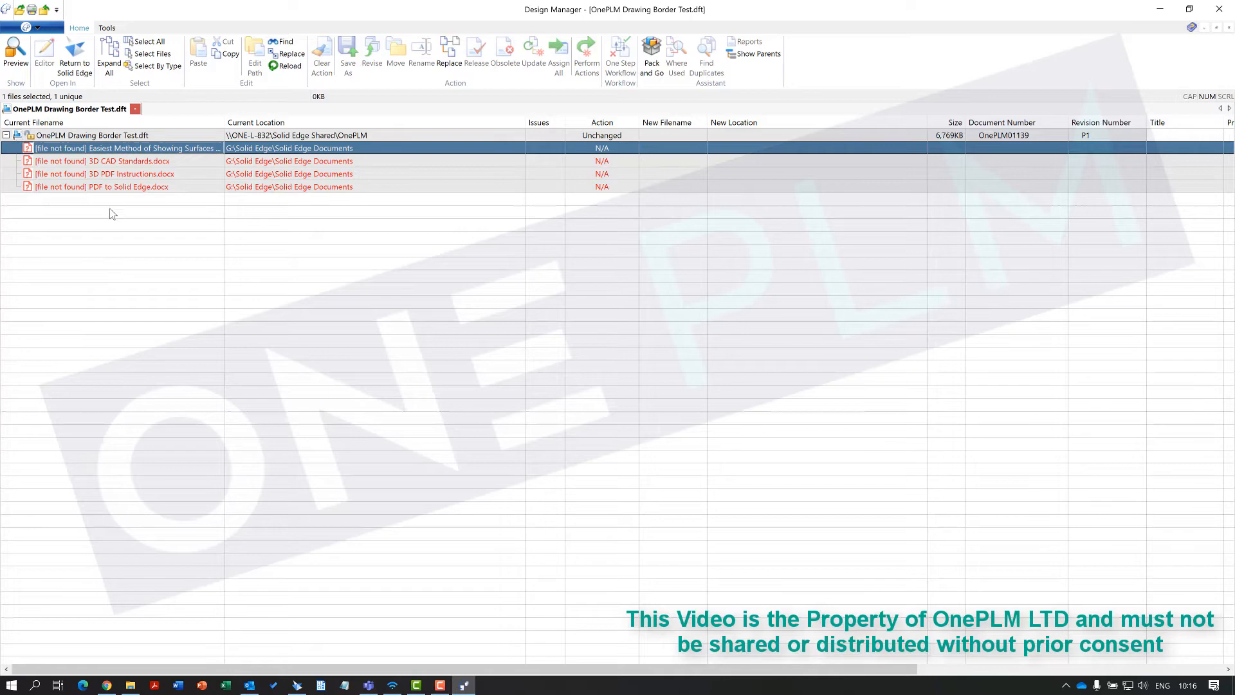
pyautogui.moveTo(177, 300)
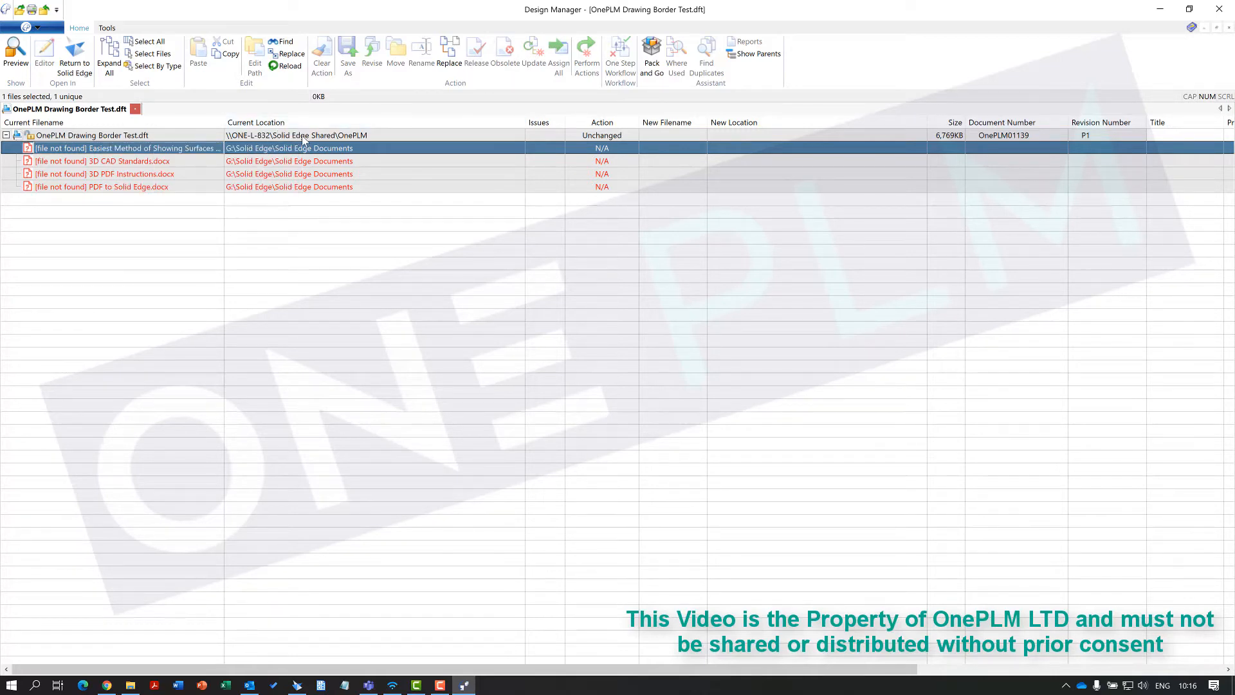
pyautogui.moveTo(228, 179)
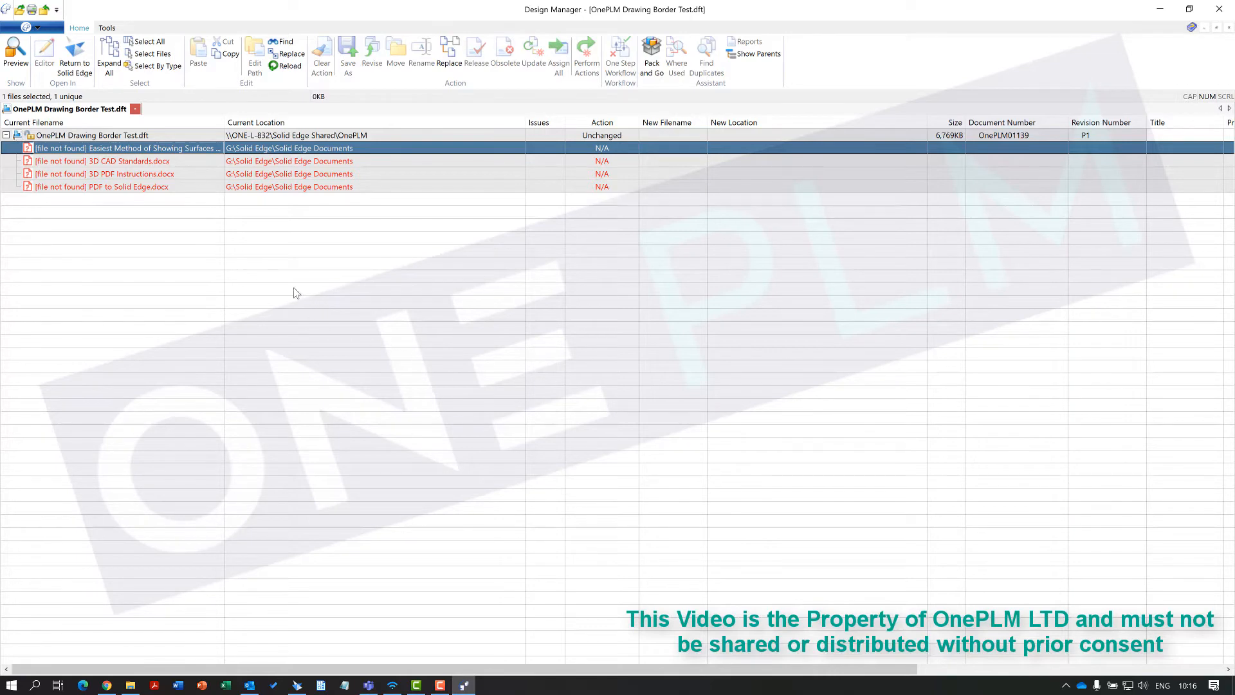
# Redefine links from G:\Solid Edge\Solid Edge Documents to D:\Solid Edge\Docs and advance to file selection
pyautogui.click(106, 28)
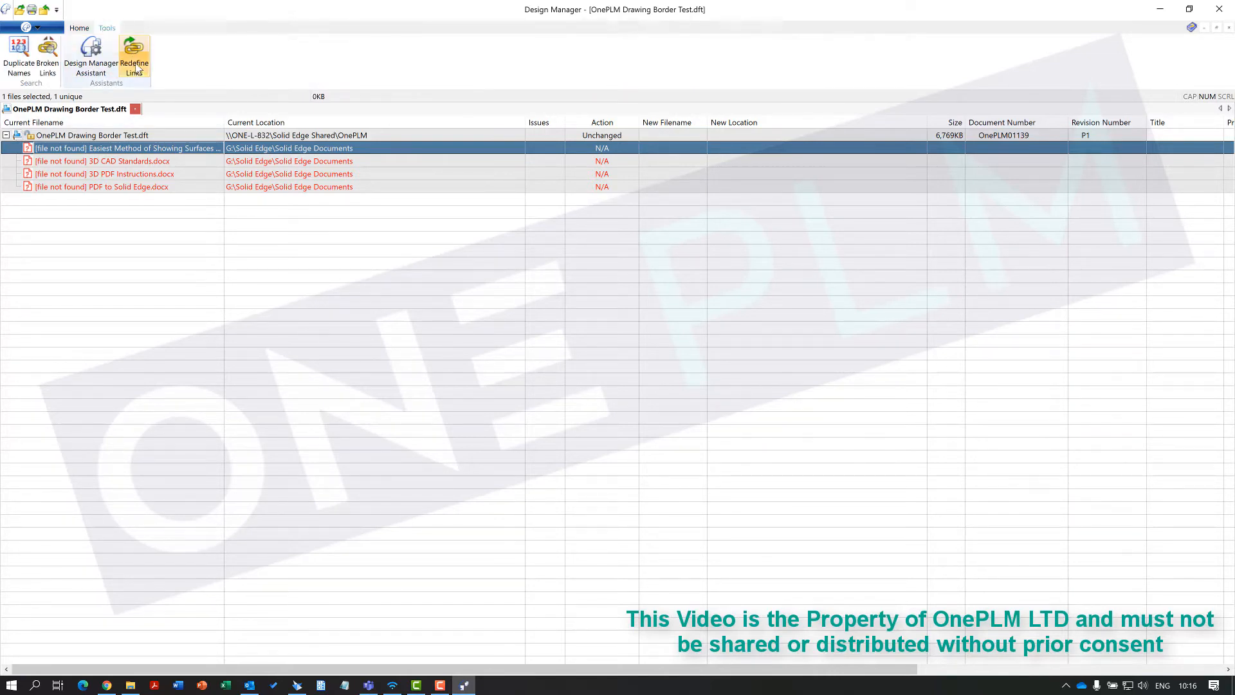
pyautogui.click(134, 59)
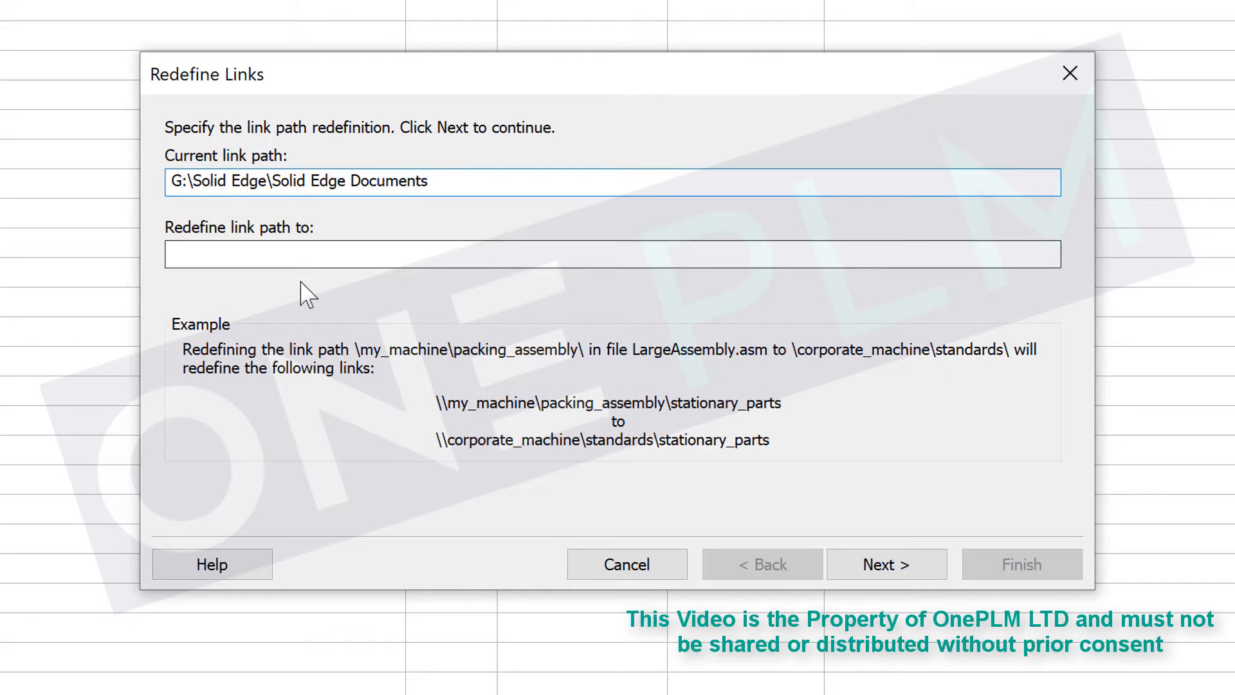
pyautogui.write('"G:\\Solid Edge\\Docs"')
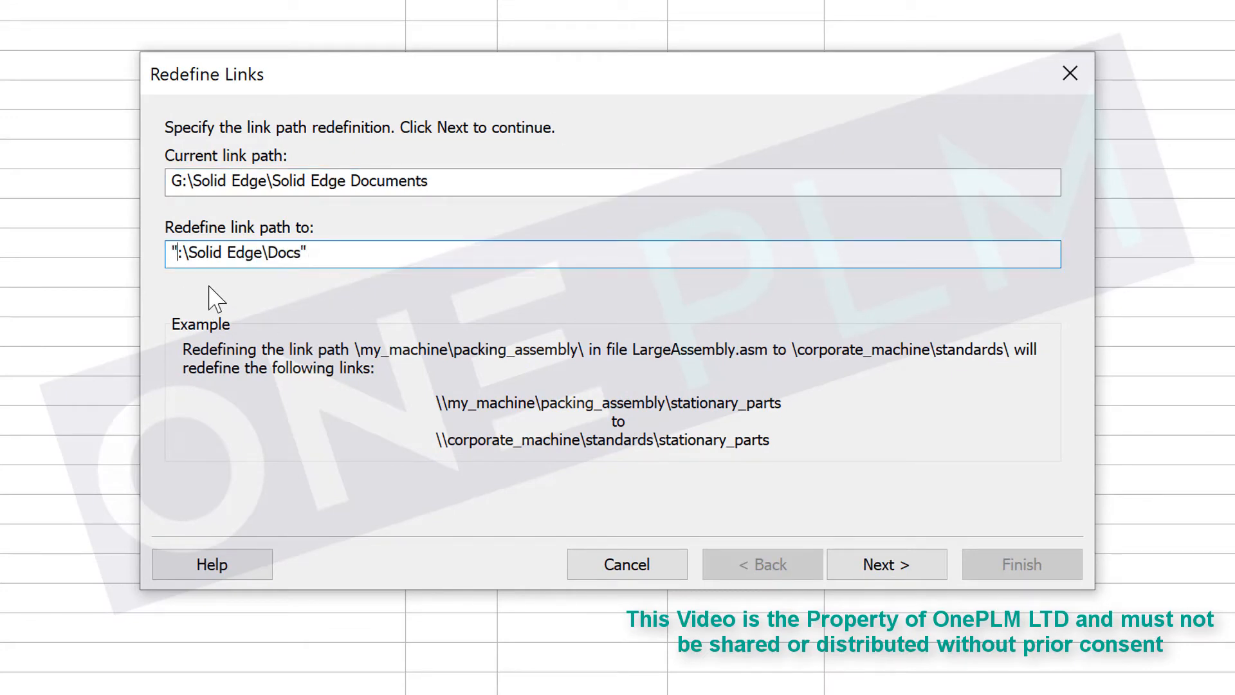
pyautogui.write('D:\\Solid Edge\\Docs')
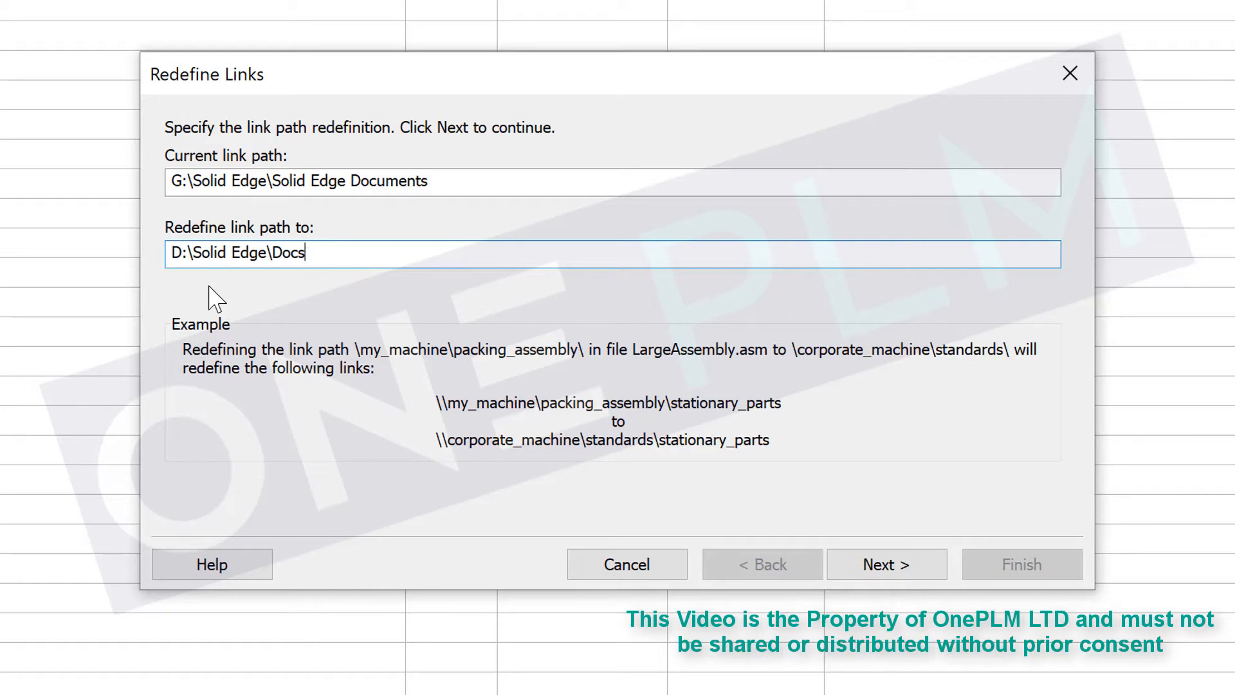
pyautogui.moveTo(354, 299)
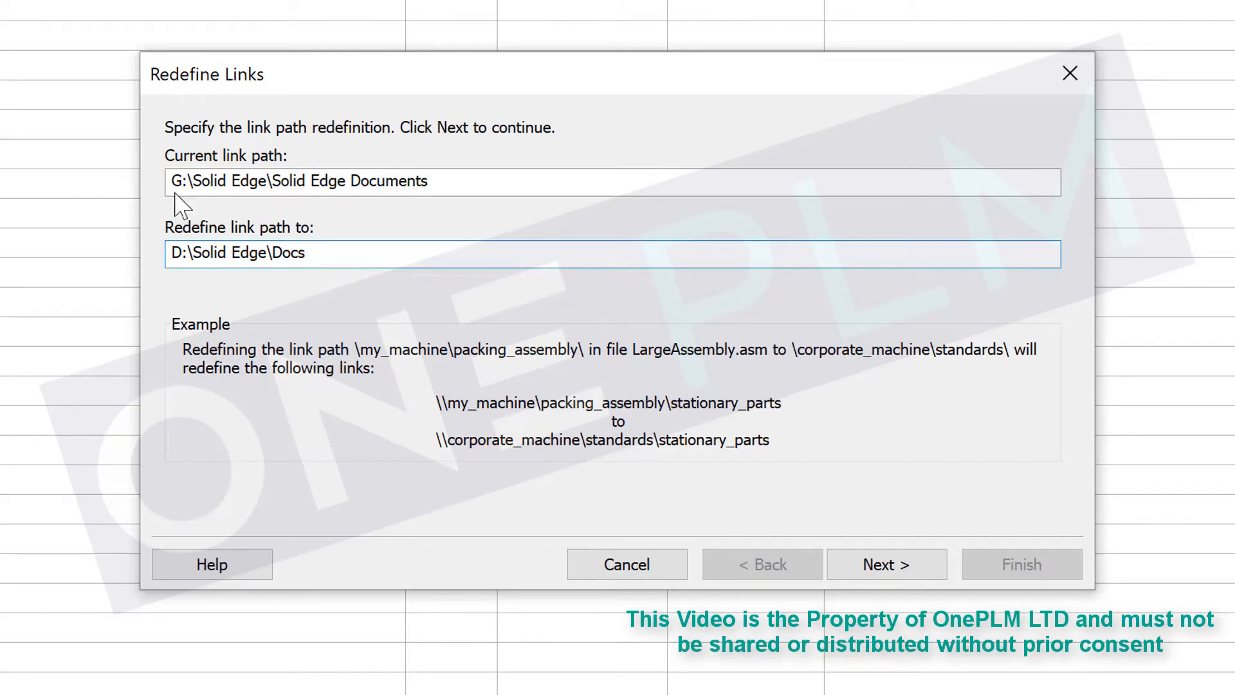
pyautogui.click(885, 564)
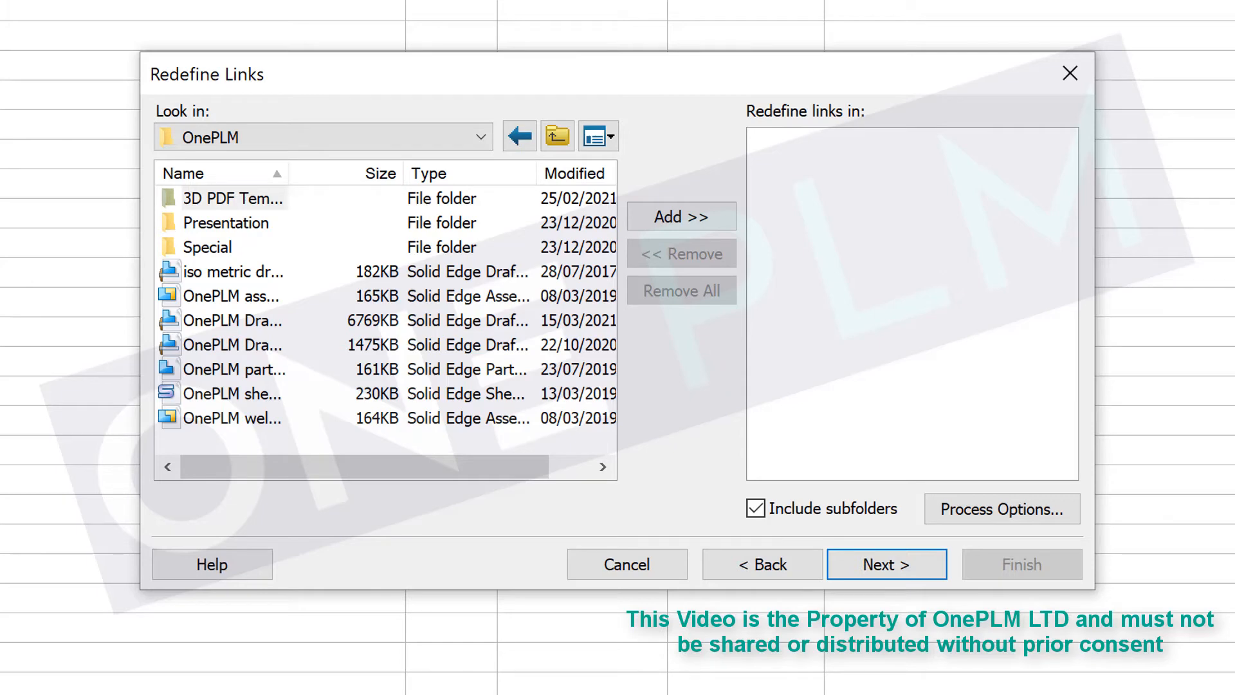
pyautogui.moveTo(206, 392)
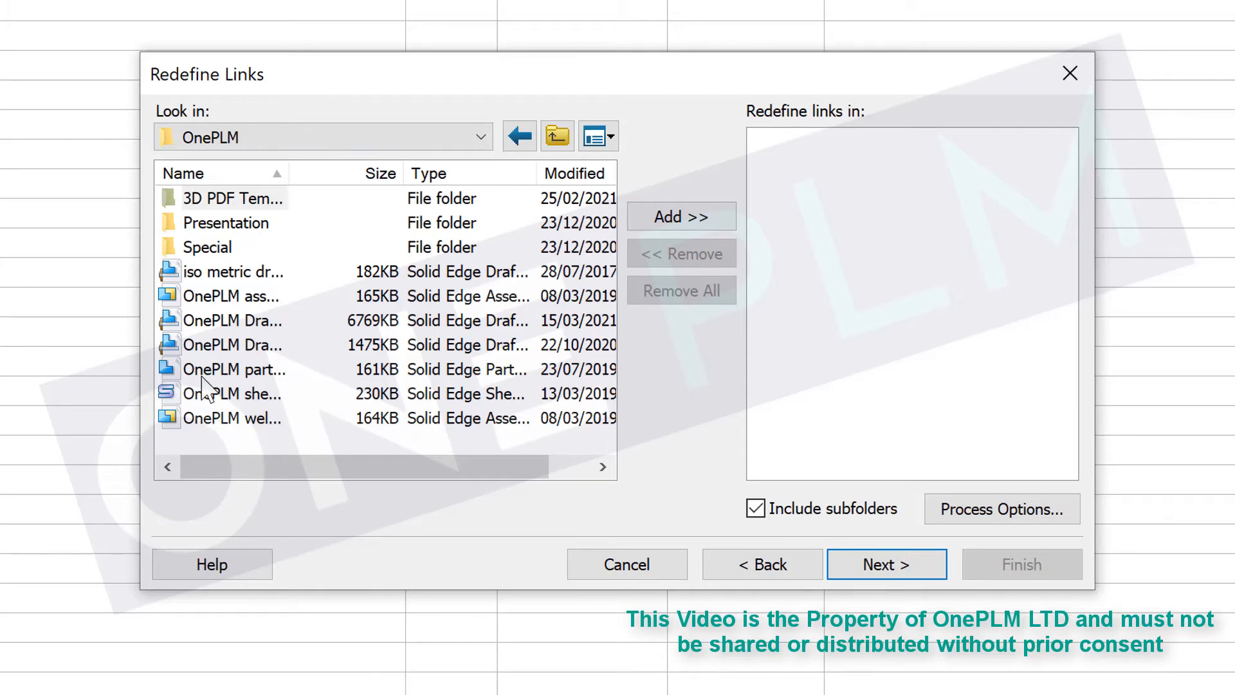
pyautogui.moveTo(232, 396)
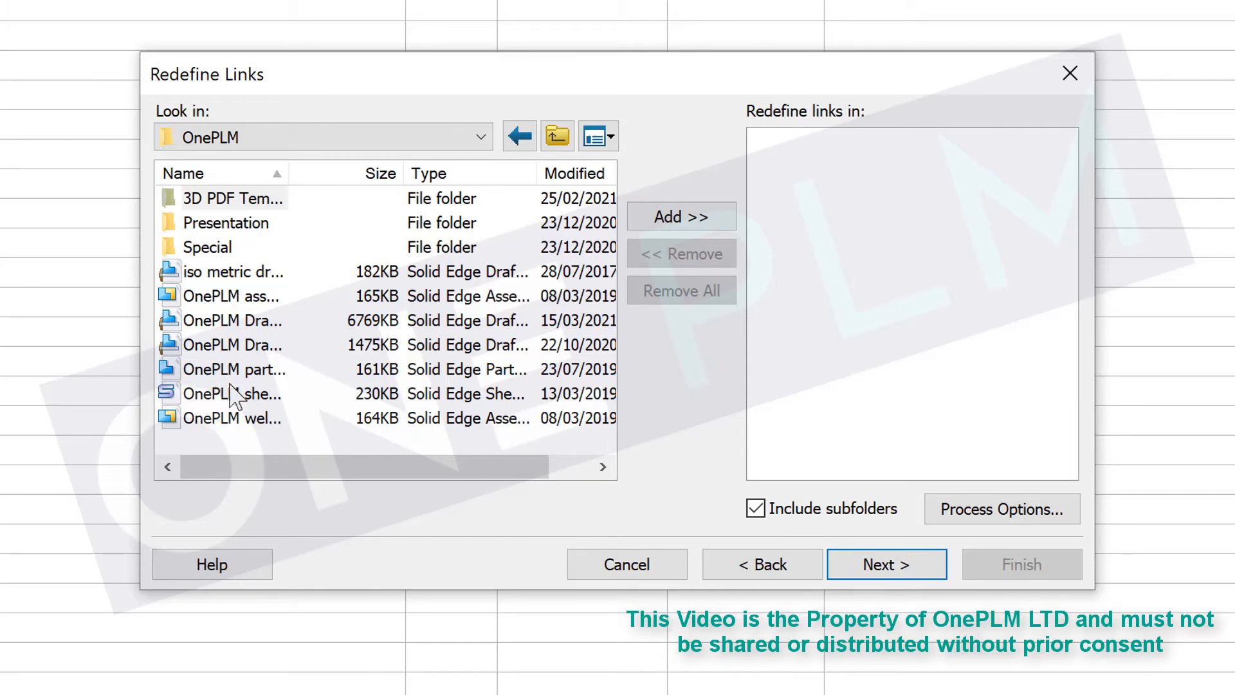
# Add the 6769KB OnePLM Drawing Border Test draft to the 'Redefine links in' list
pyautogui.click(232, 319)
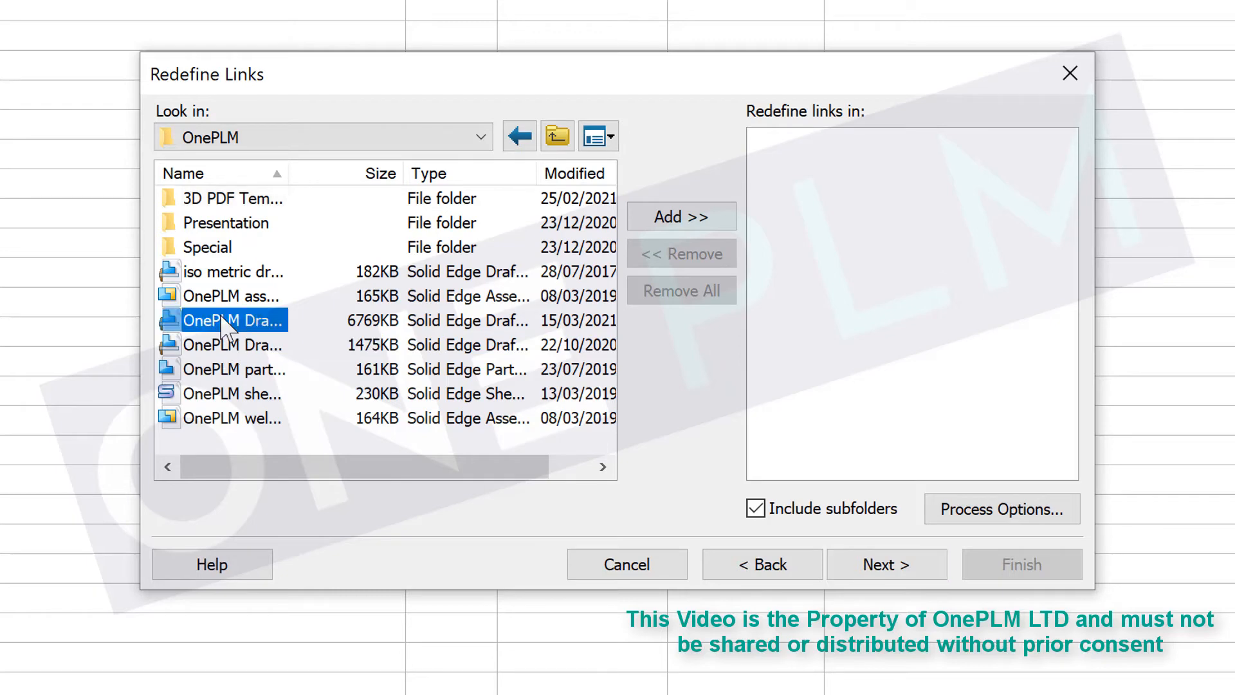
pyautogui.click(681, 216)
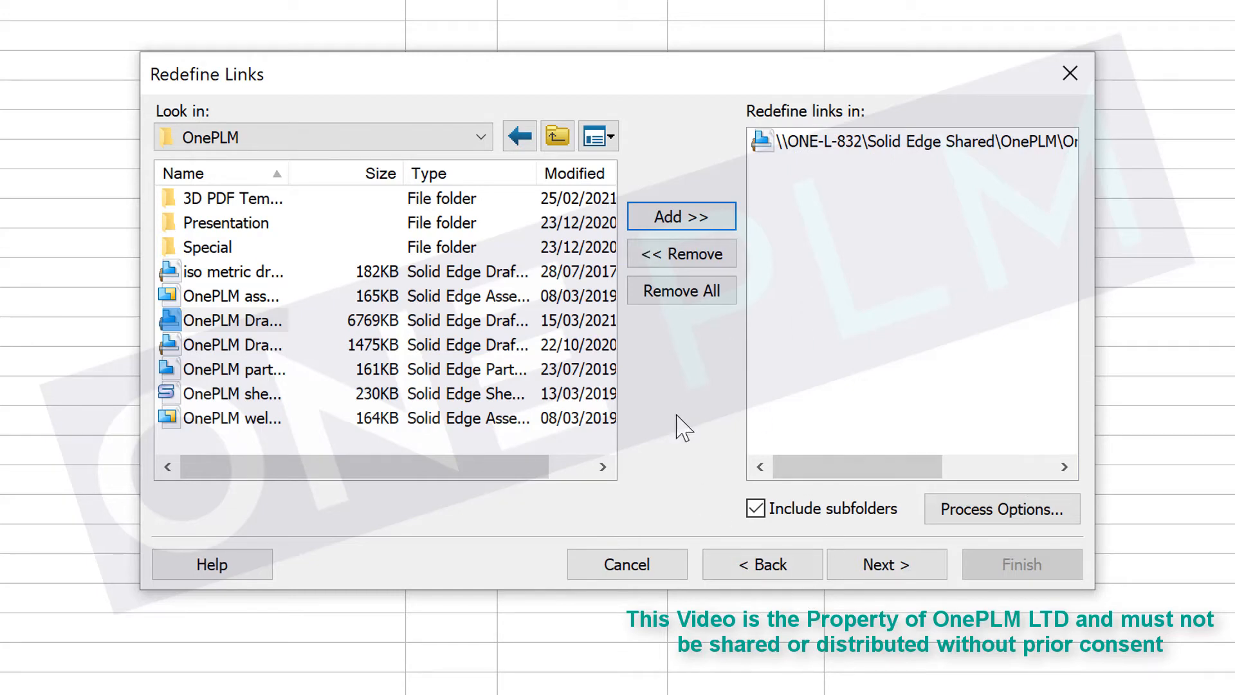
# Review the summary, process the draft, and finish once four links are repaired
pyautogui.click(885, 564)
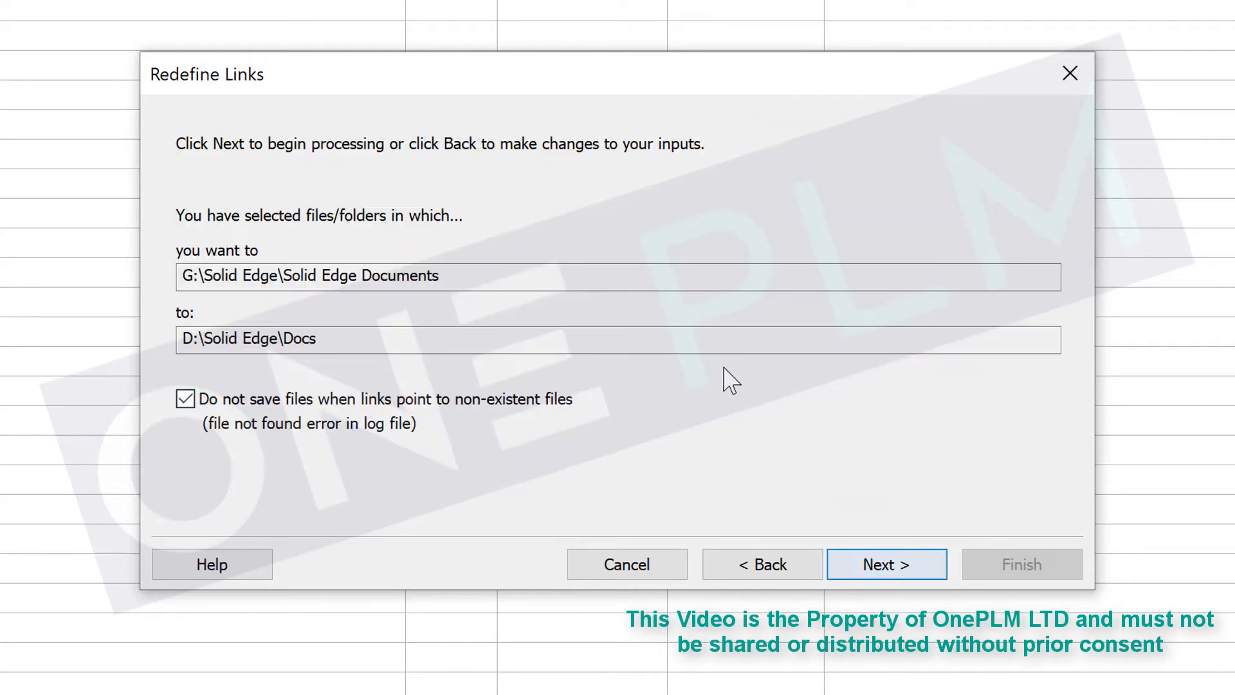
pyautogui.moveTo(898, 572)
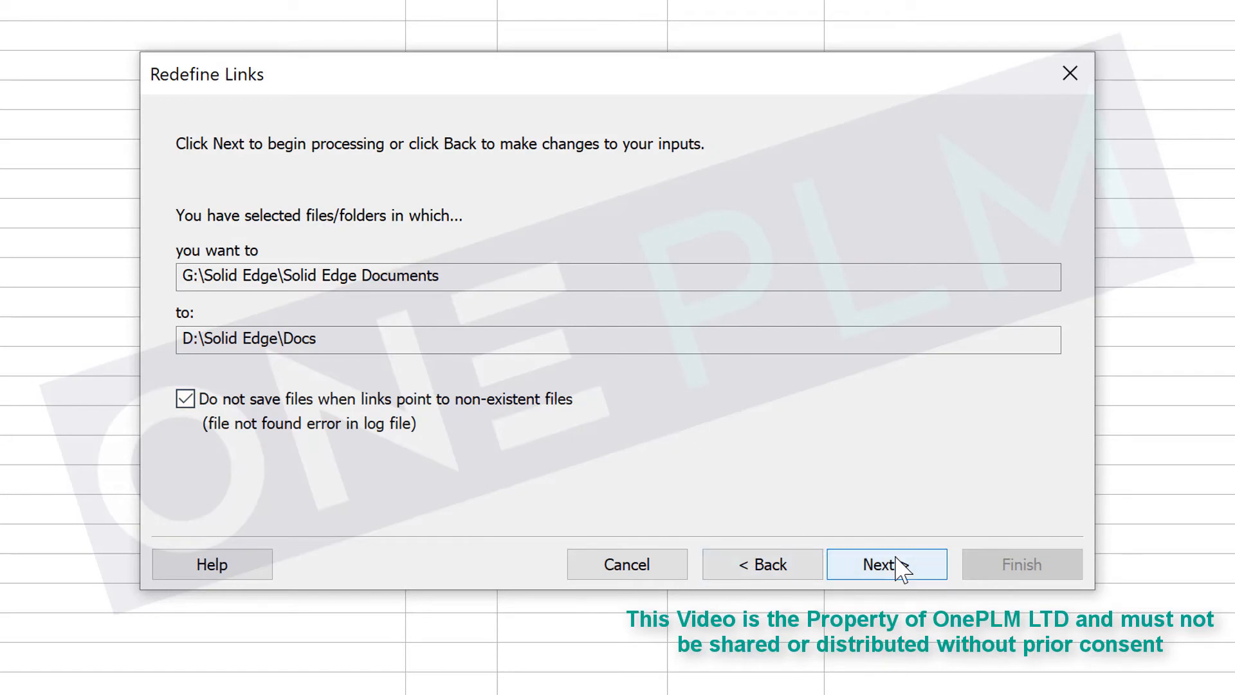
pyautogui.click(886, 564)
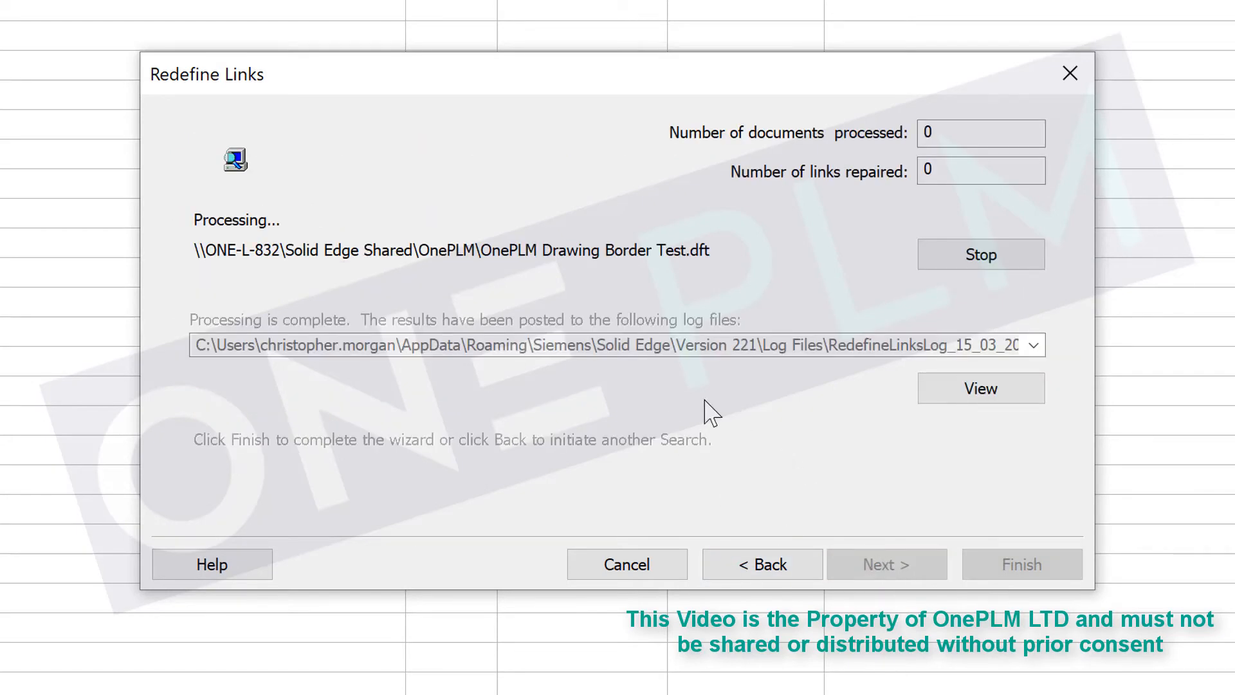
pyautogui.moveTo(723, 394)
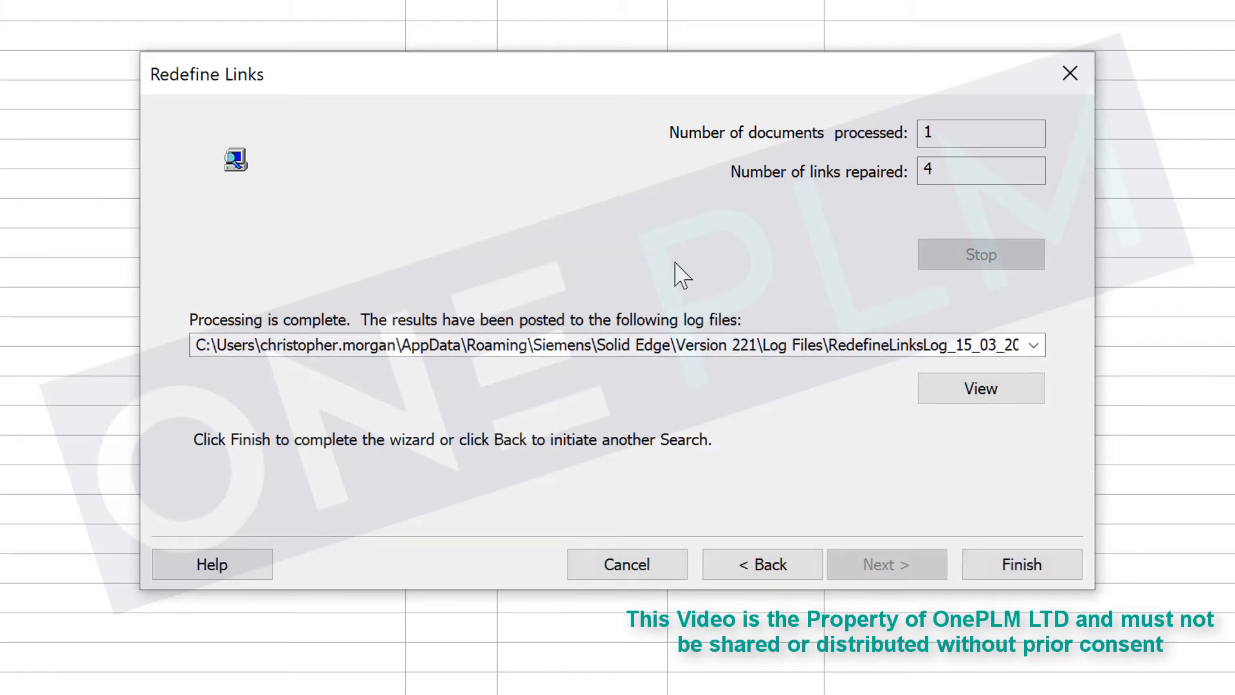
pyautogui.moveTo(937, 207)
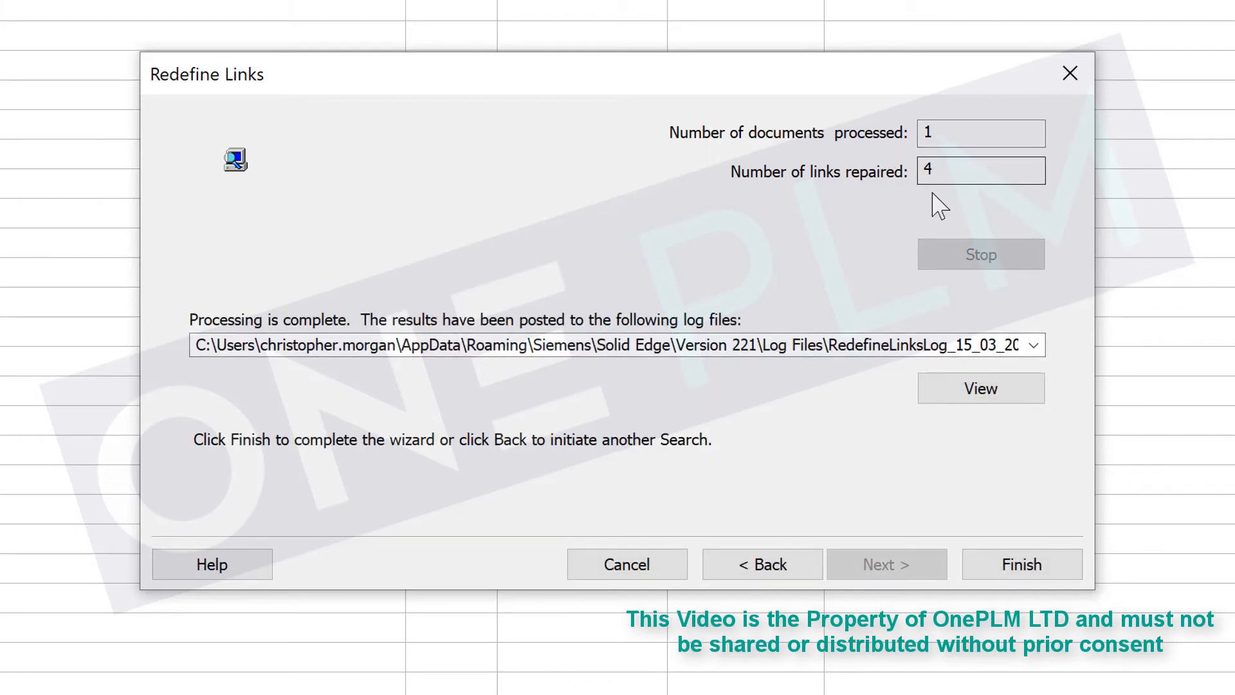
pyautogui.click(1021, 564)
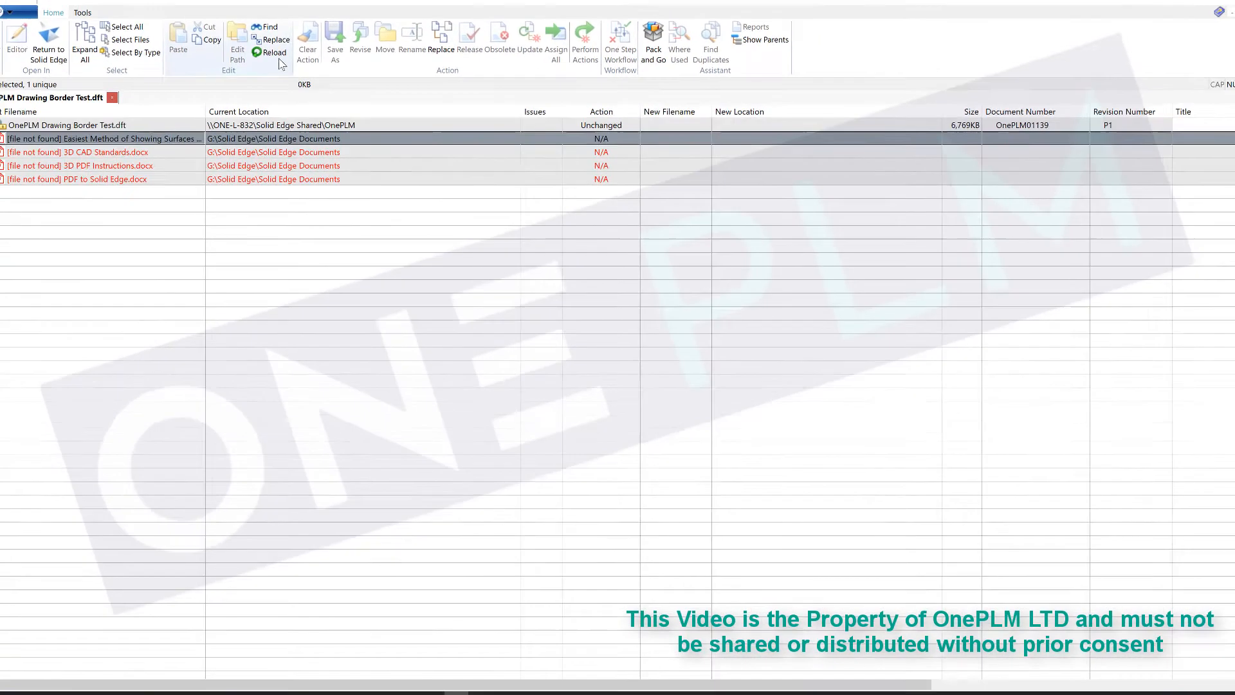
# Reload the draft so its four links list D:\Solid Edge\Docs, then return to Solid Edge
pyautogui.click(272, 53)
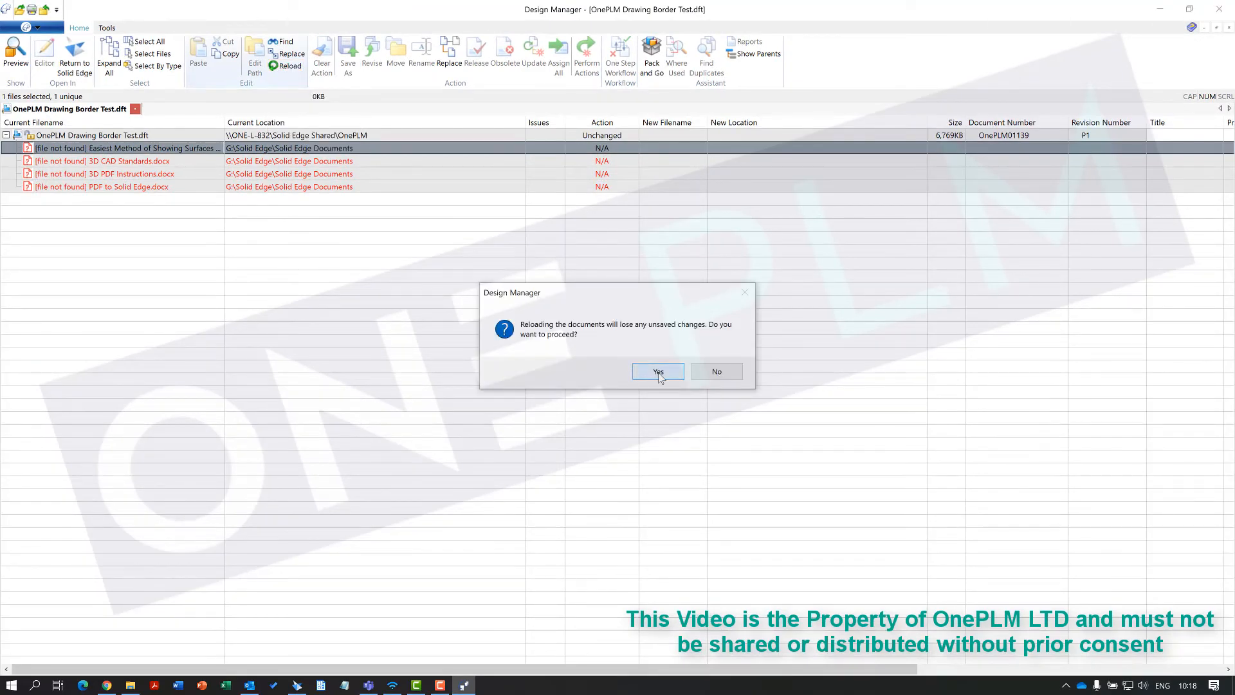
pyautogui.click(657, 371)
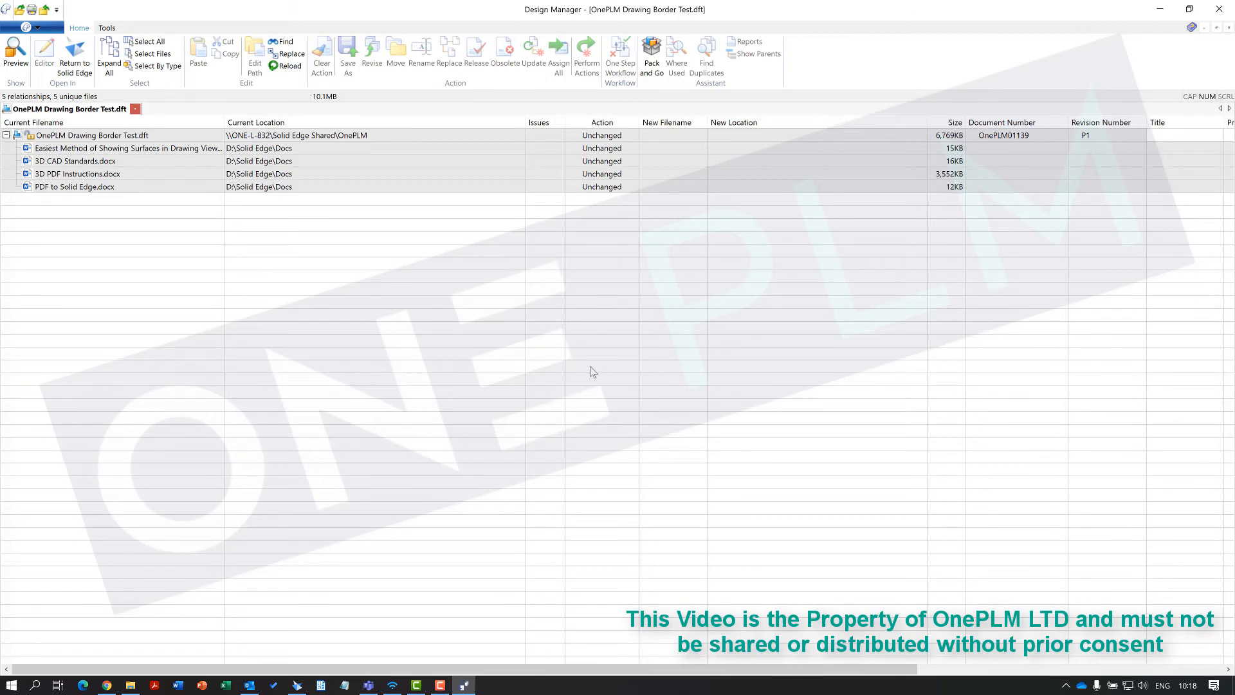
pyautogui.moveTo(616, 367)
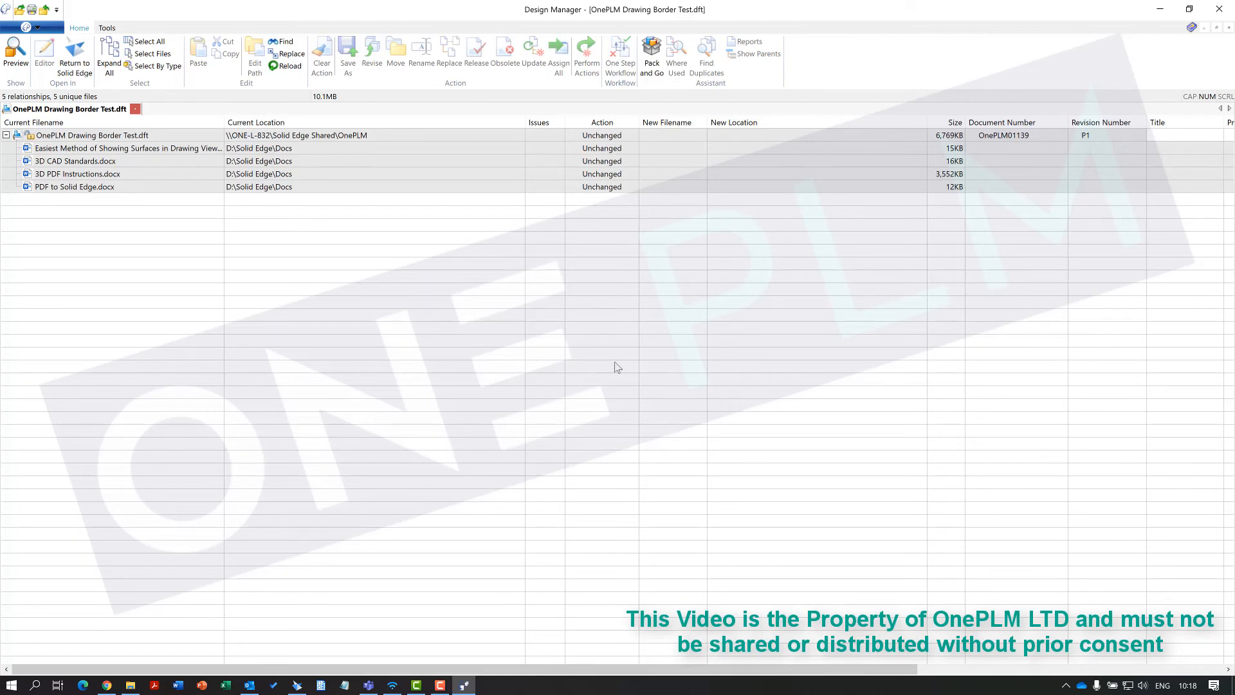
pyautogui.click(75, 57)
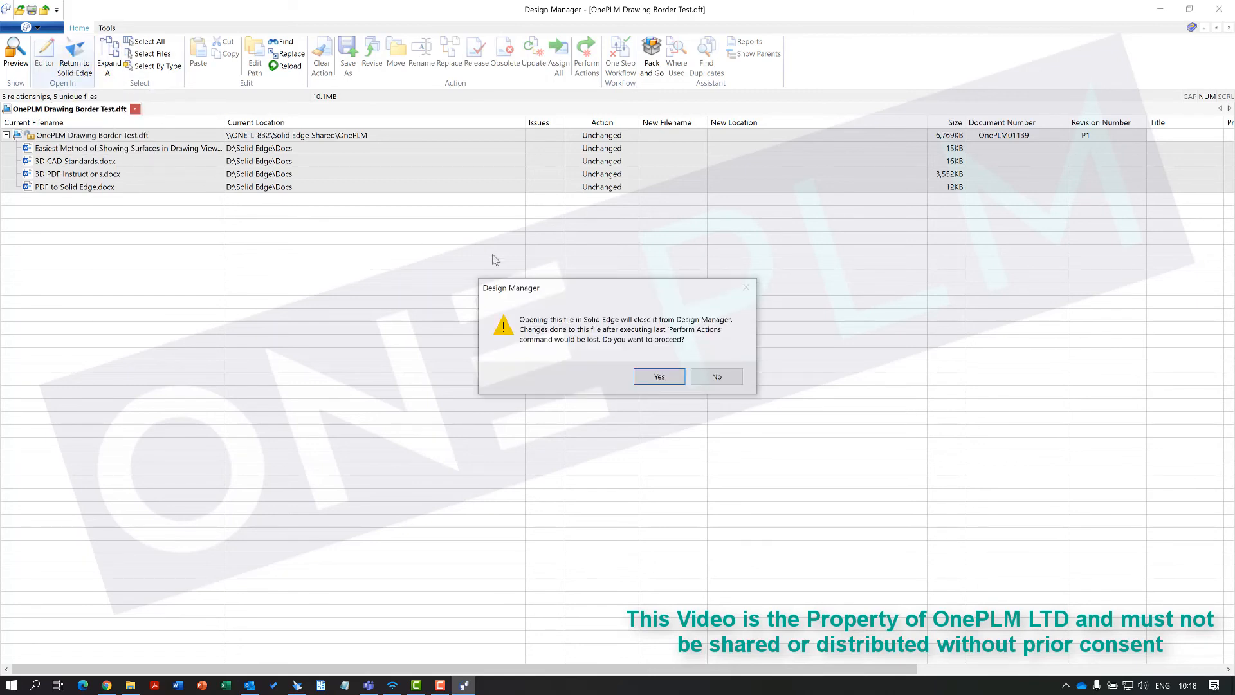
# Reopen the draft in Solid Edge and verify all four D:\Solid Edge\Docs links show Loaded
pyautogui.click(658, 375)
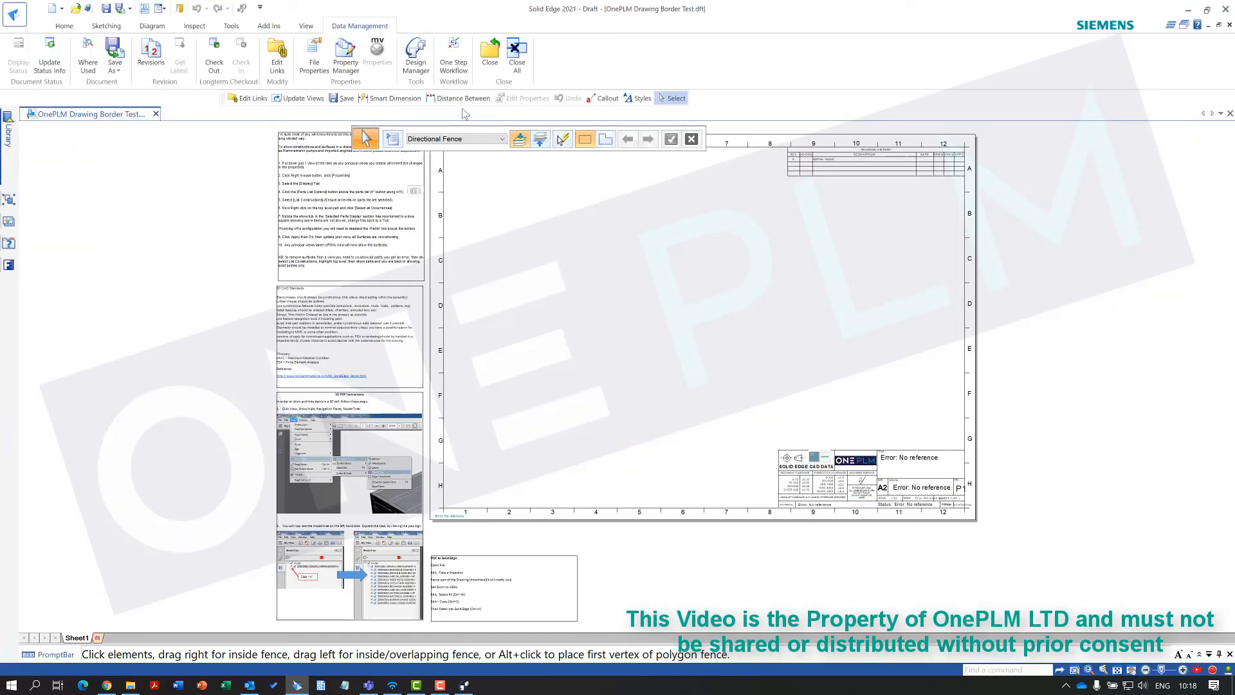
pyautogui.click(276, 55)
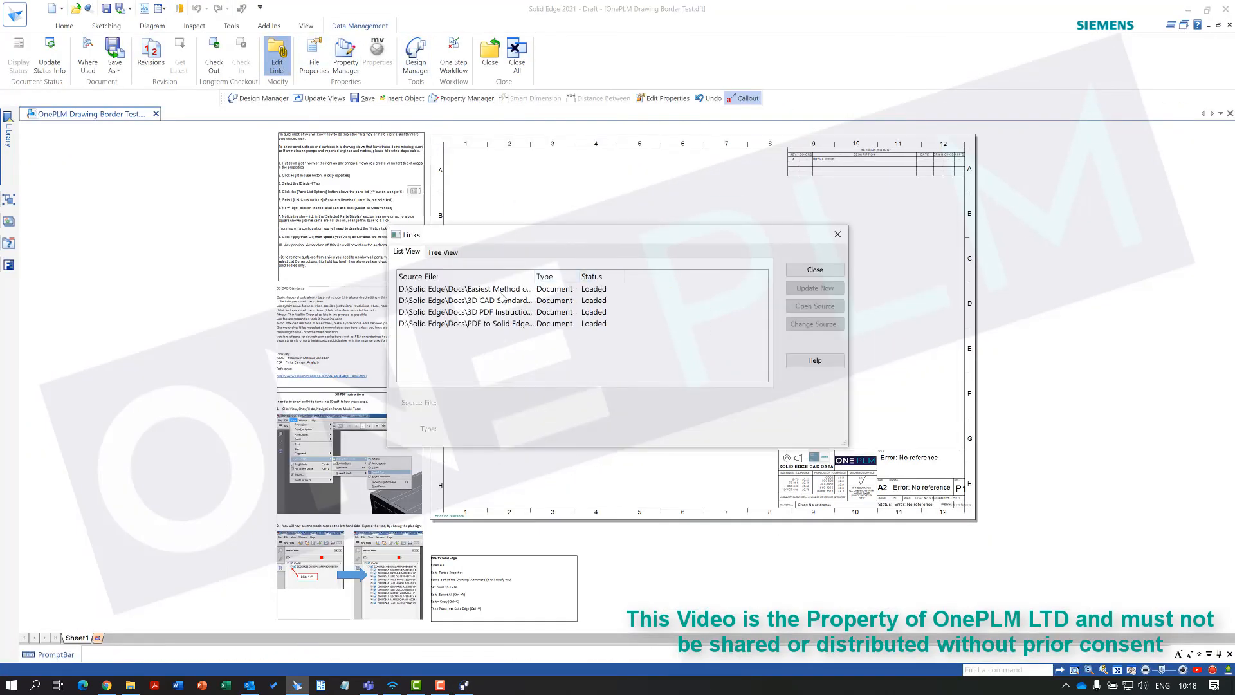
pyautogui.click(813, 270)
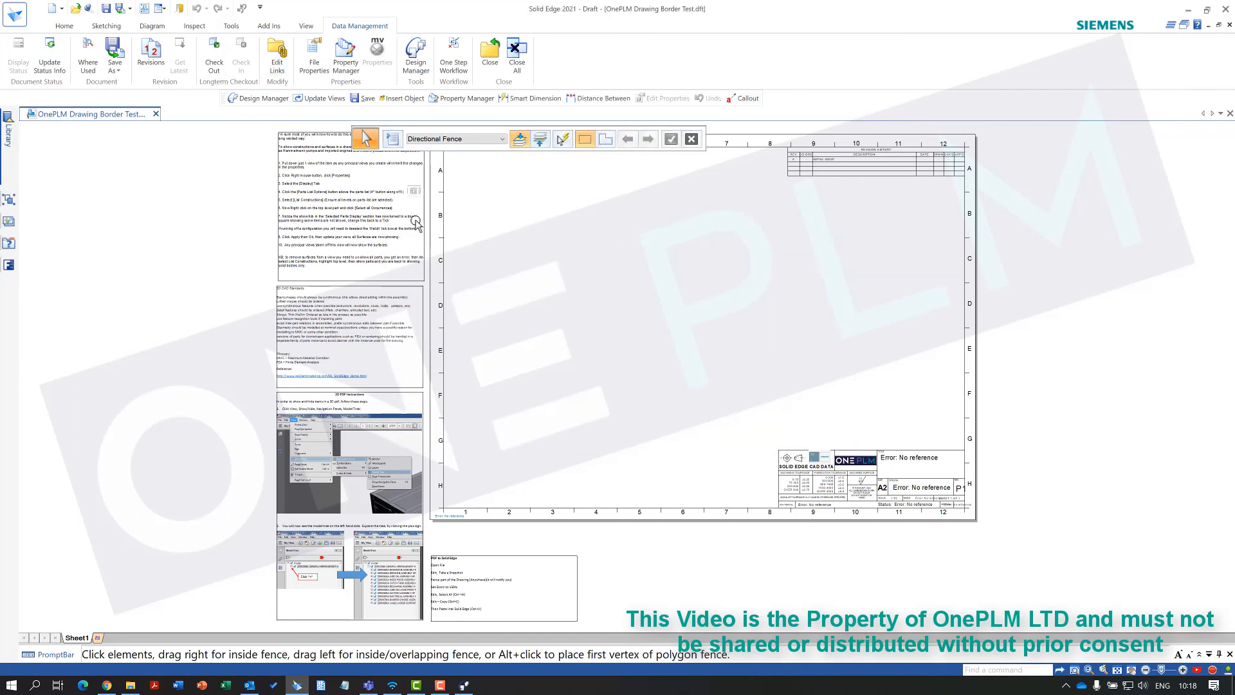
pyautogui.rightClick(415, 224)
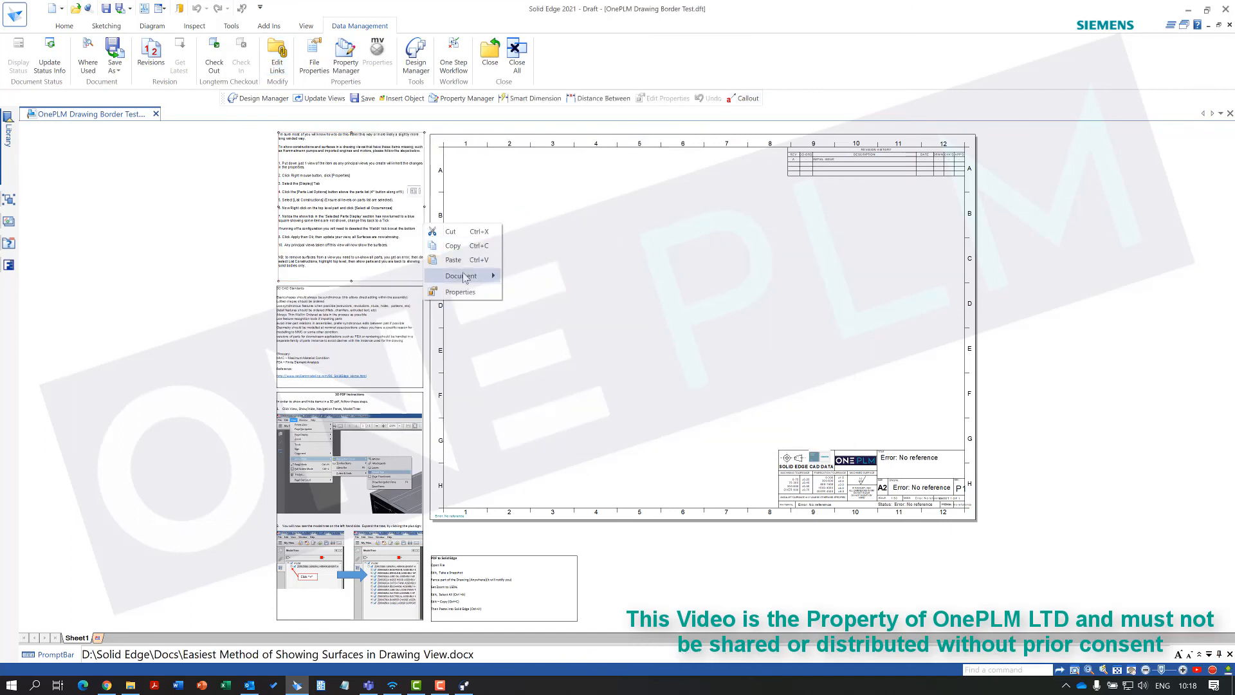
pyautogui.moveTo(462, 276)
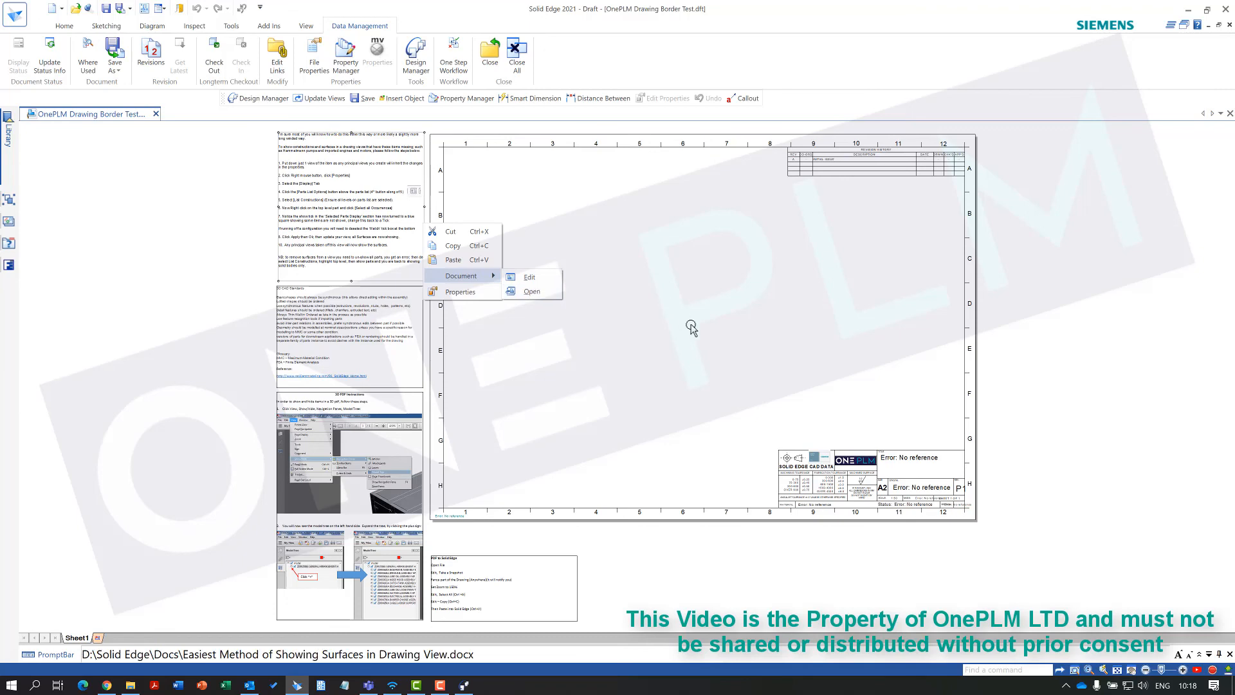